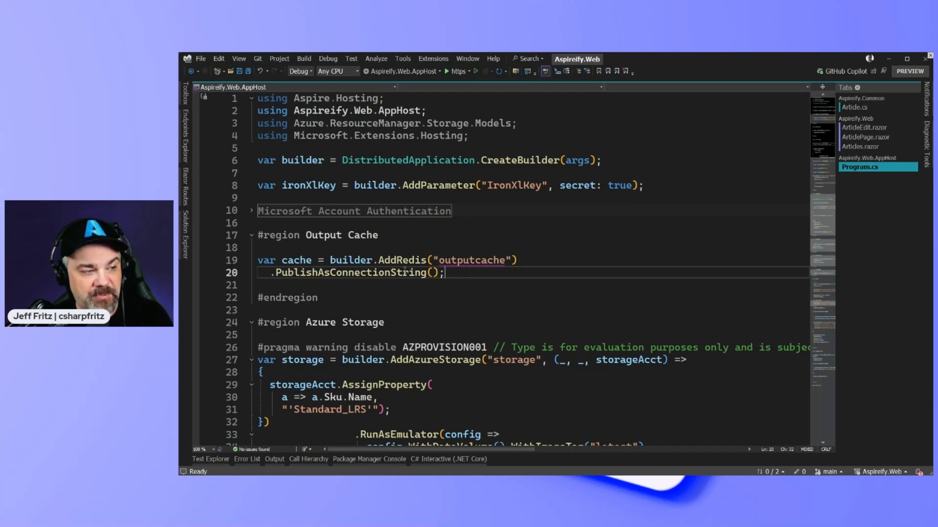
Highlight PublishAsConnectionString, then the RunAsEmulator block with its data volume and latest image
double_click(357, 273)
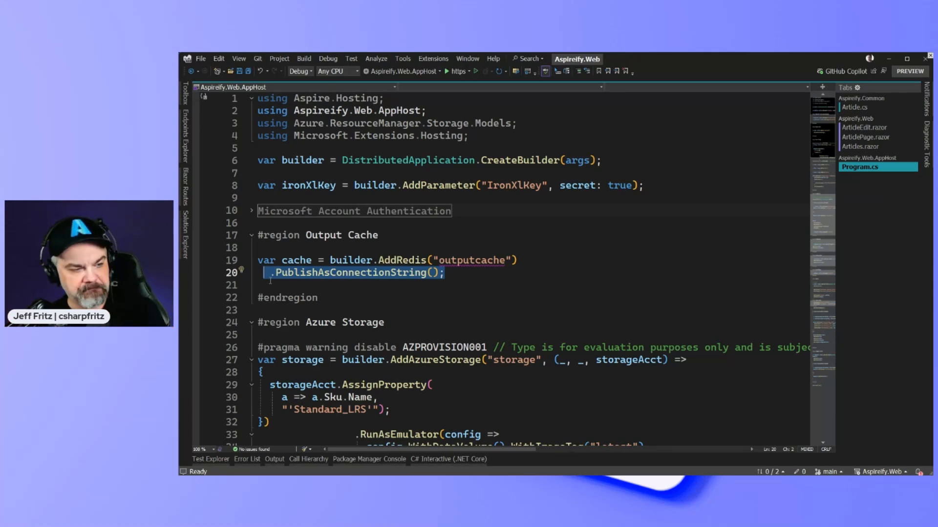
scroll(down, 3)
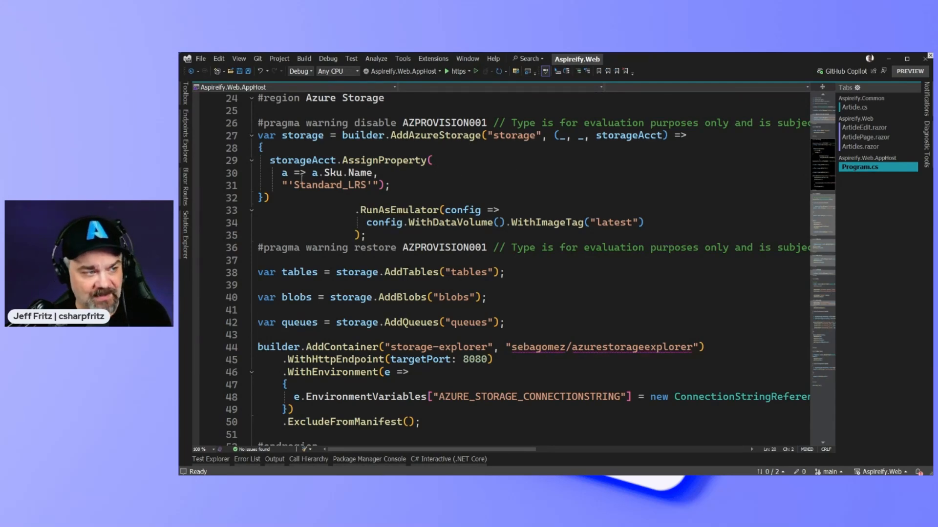
double_click(327, 186)
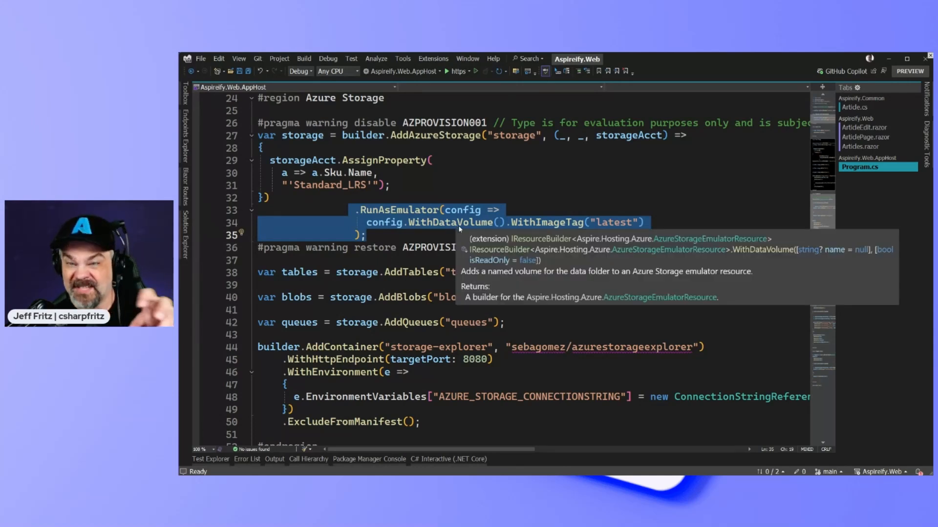
mouse_move(685, 218)
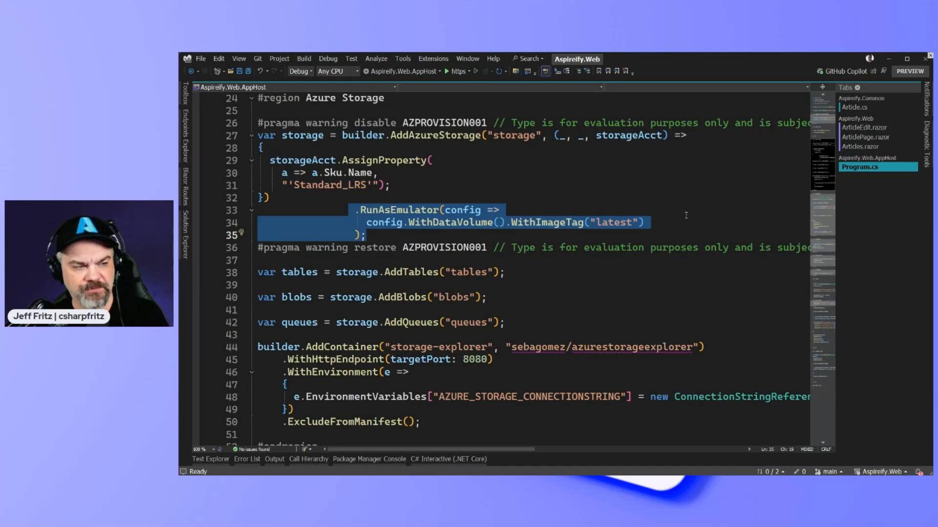
Scroll through the storage-explorer AddContainer block to its ExcludeFromManifest() call
scroll(down, 3)
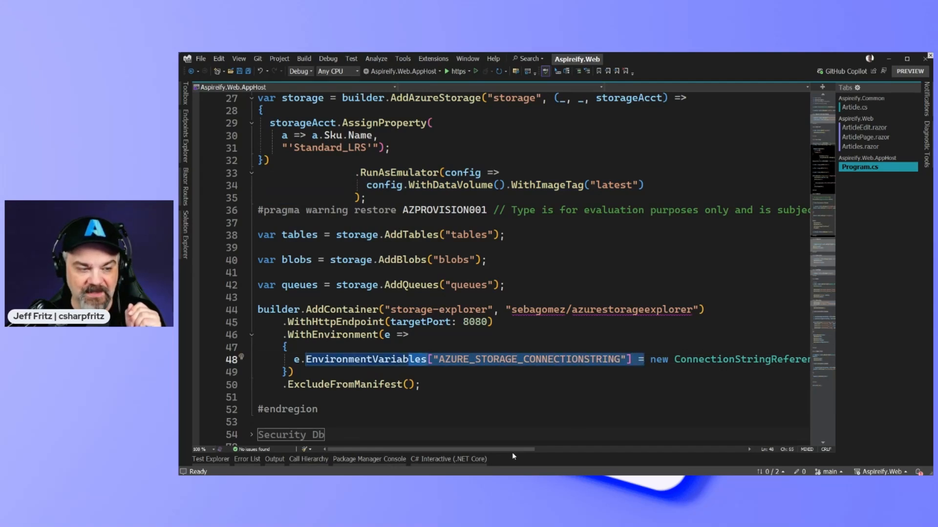
scroll(right, 3)
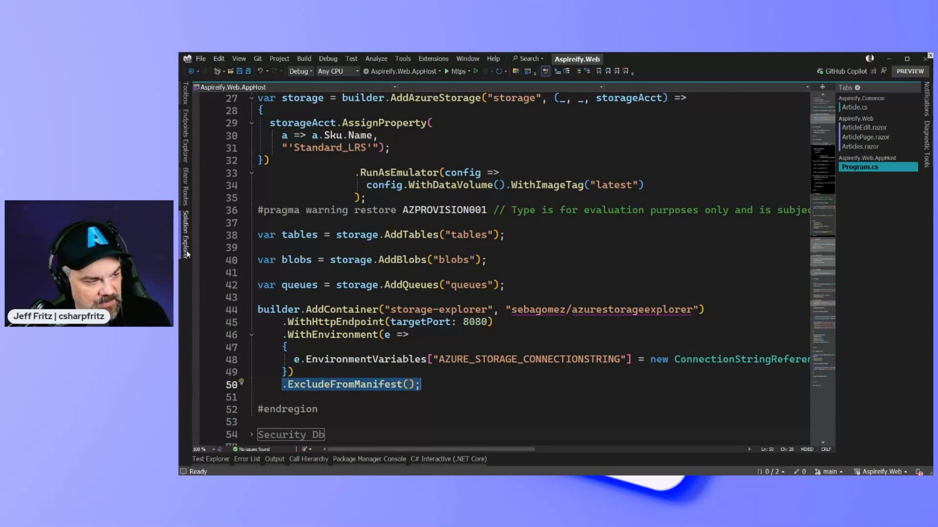
Open Aspireify.Common's Services.cs from Solution Explorer to view its name constants
click(186, 237)
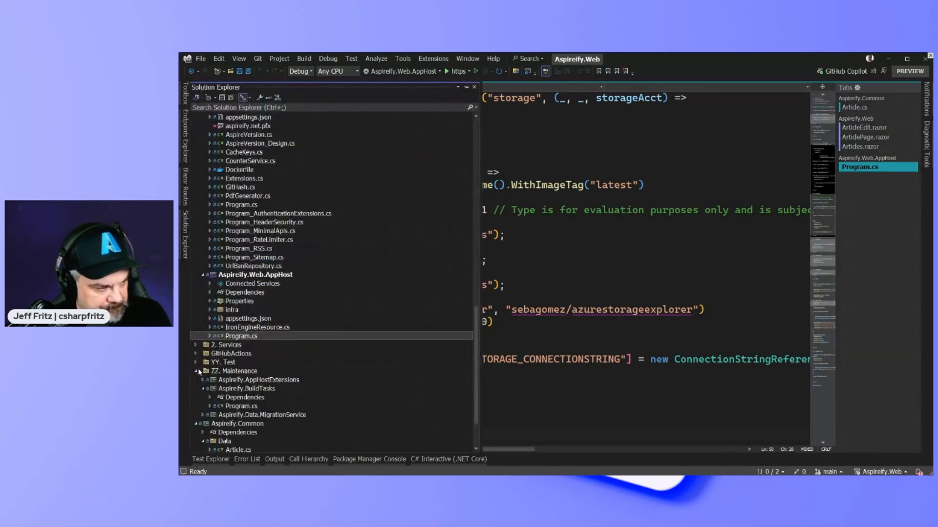
click(195, 371)
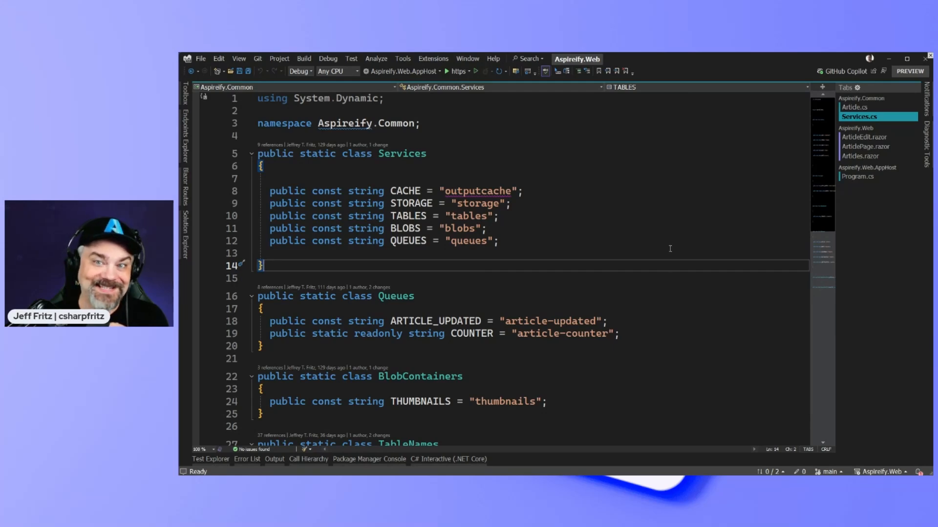
Scroll Services.cs down to the Queues, BlobContainers and TableNames classes
scroll(down, 3)
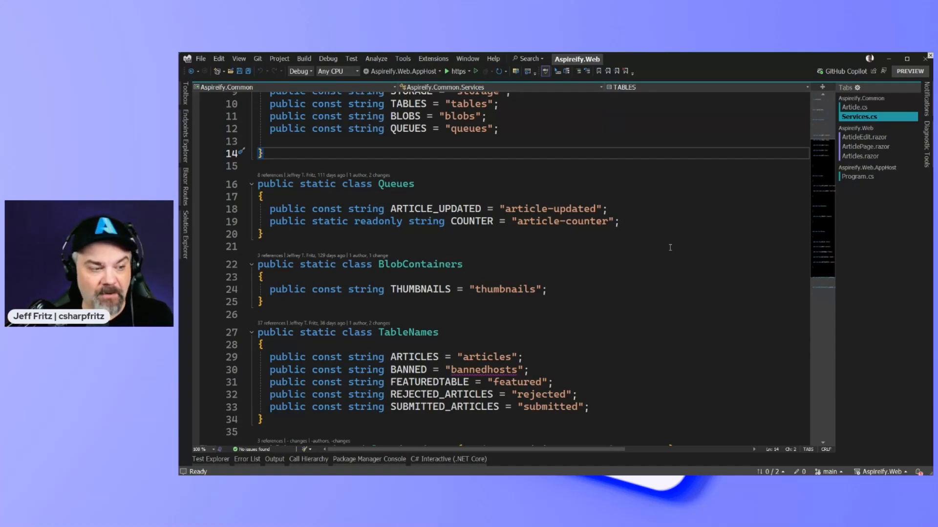
mouse_move(613, 277)
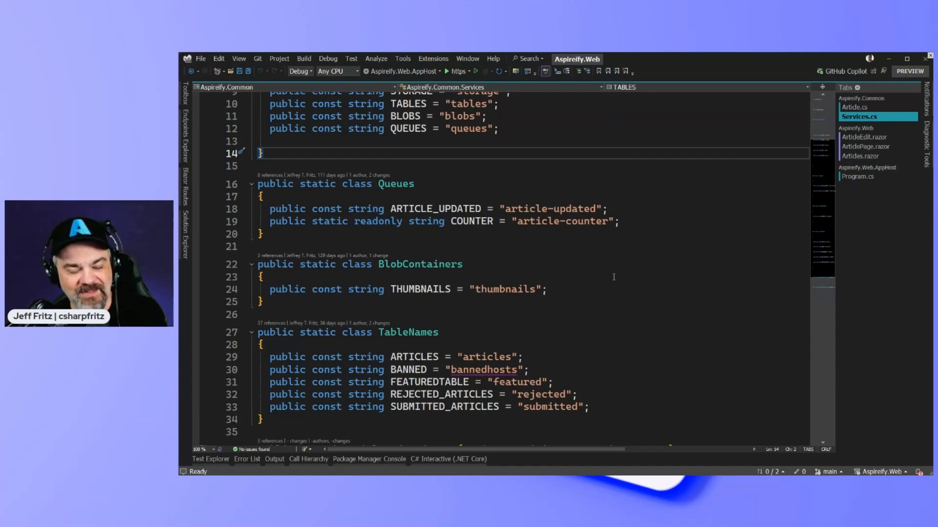